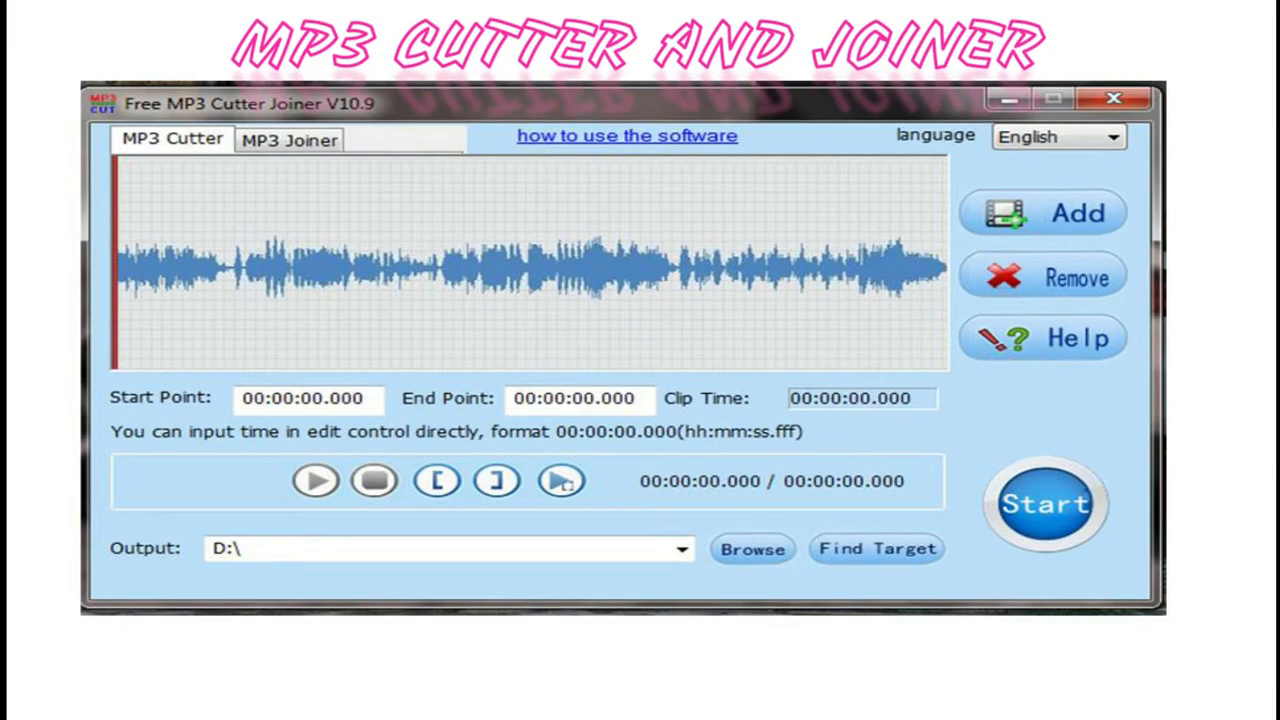
Step: Advance the setup wizard to completion with the desktop icon option kept
{"action": "left_click", "coordinate": [1113, 98]}
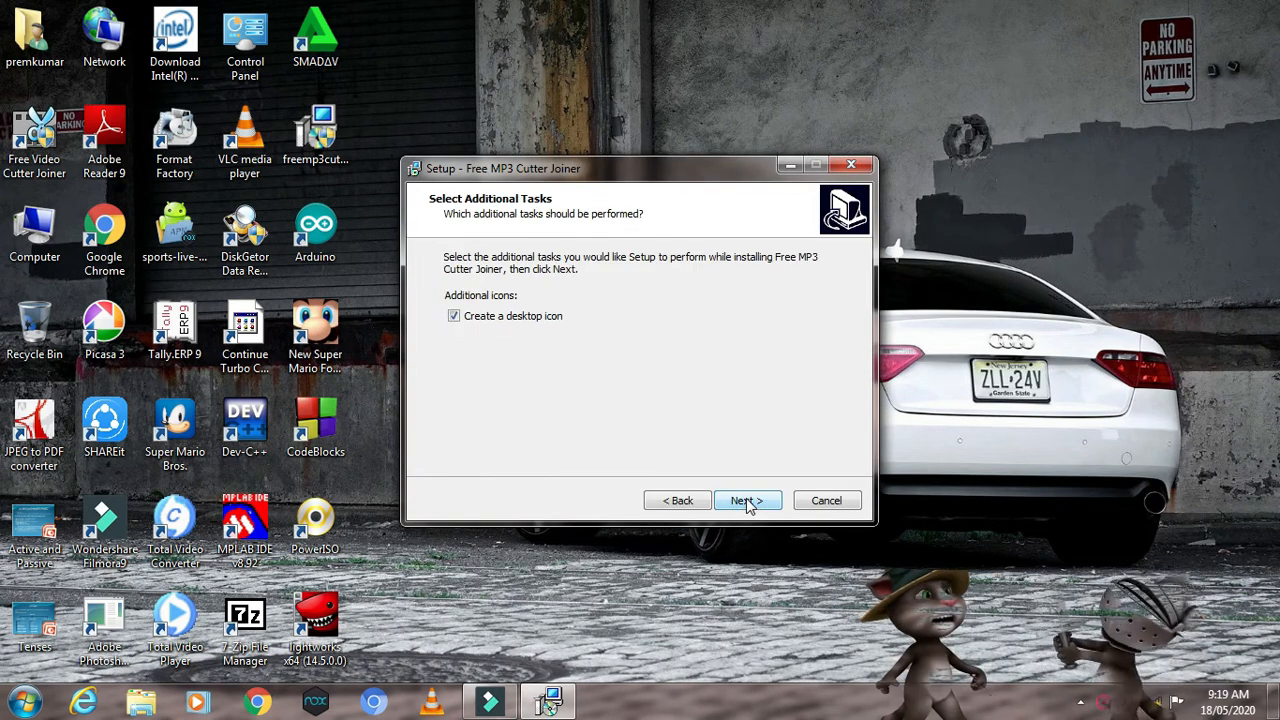
{"action": "left_click", "coordinate": [747, 500]}
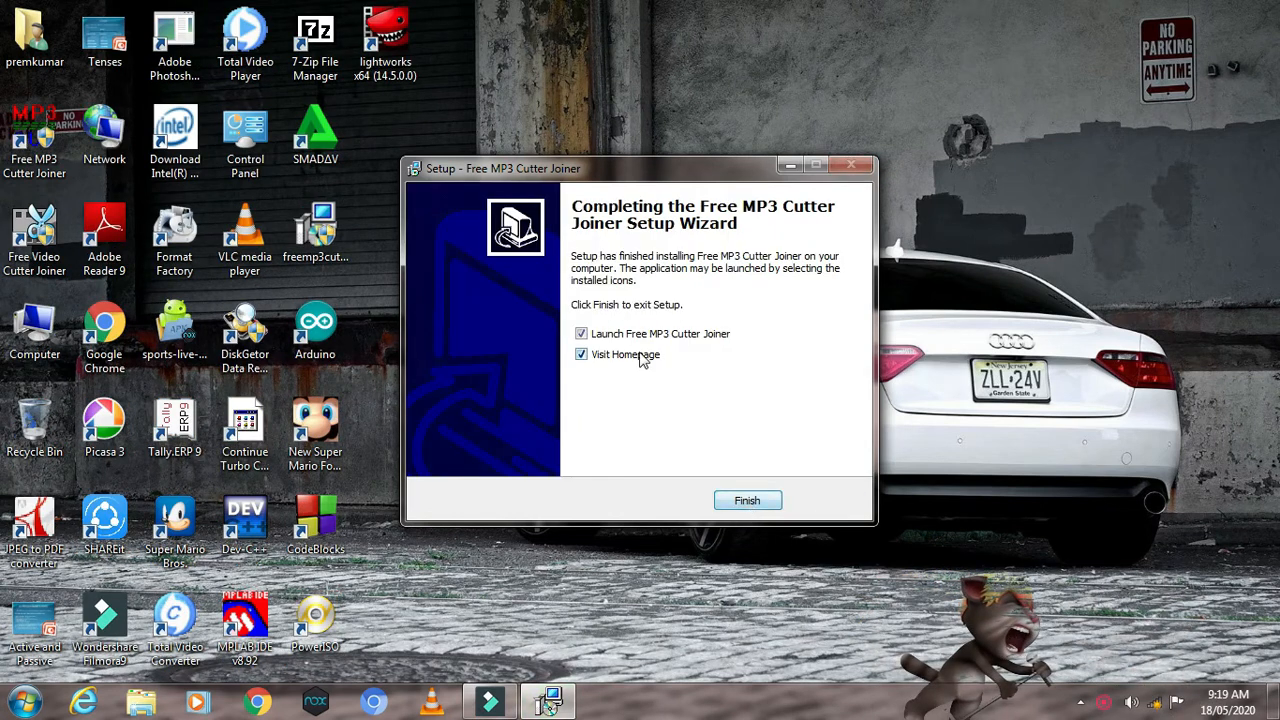
Step: Finish setup, launch the cutter, and pick the Engadi Porandha MP3 to add
{"action": "left_click", "coordinate": [747, 500]}
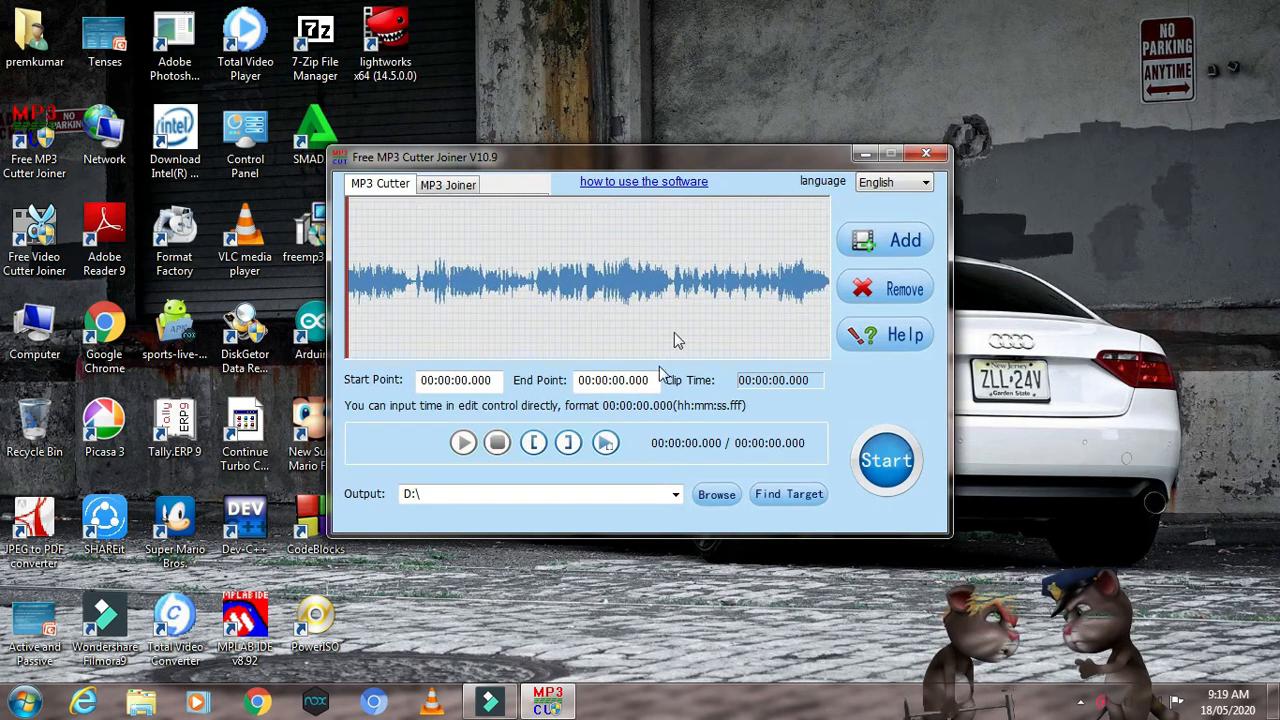
{"action": "left_click", "coordinate": [903, 240]}
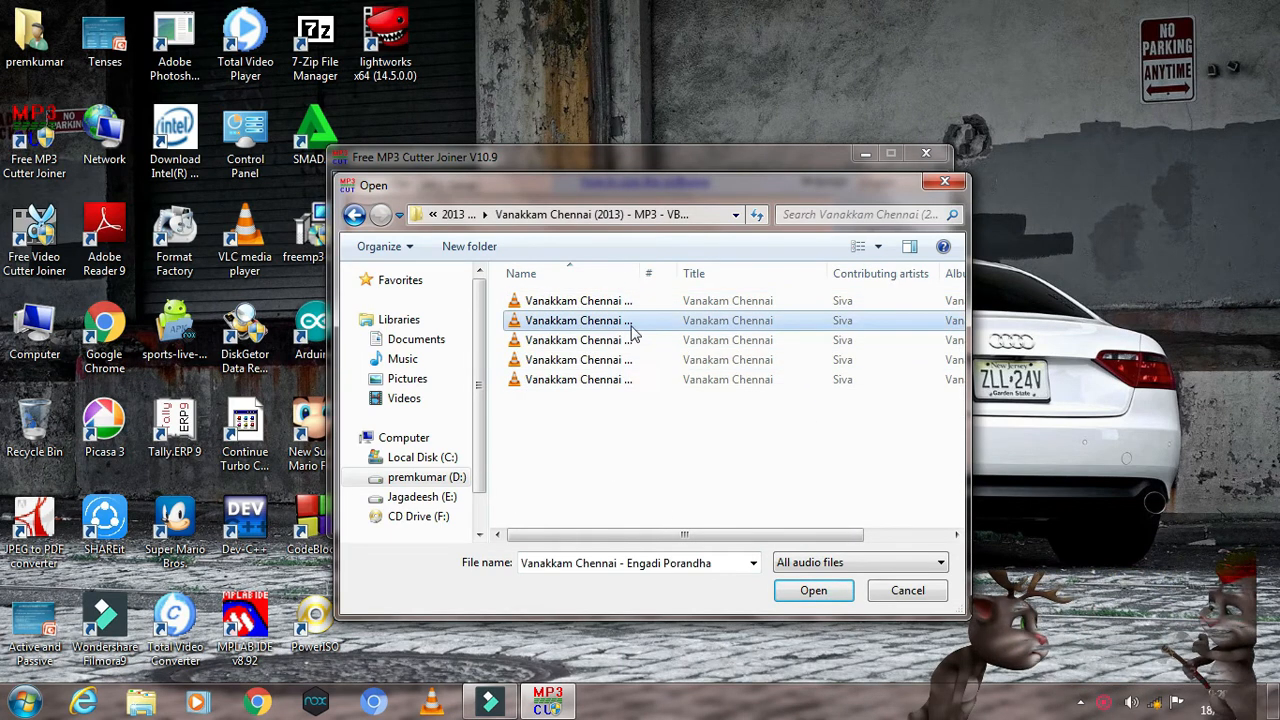
Step: Load Engadi Porandha and cut it from 00:01:00.000 to 00:01:50.000
{"action": "left_click", "coordinate": [813, 590]}
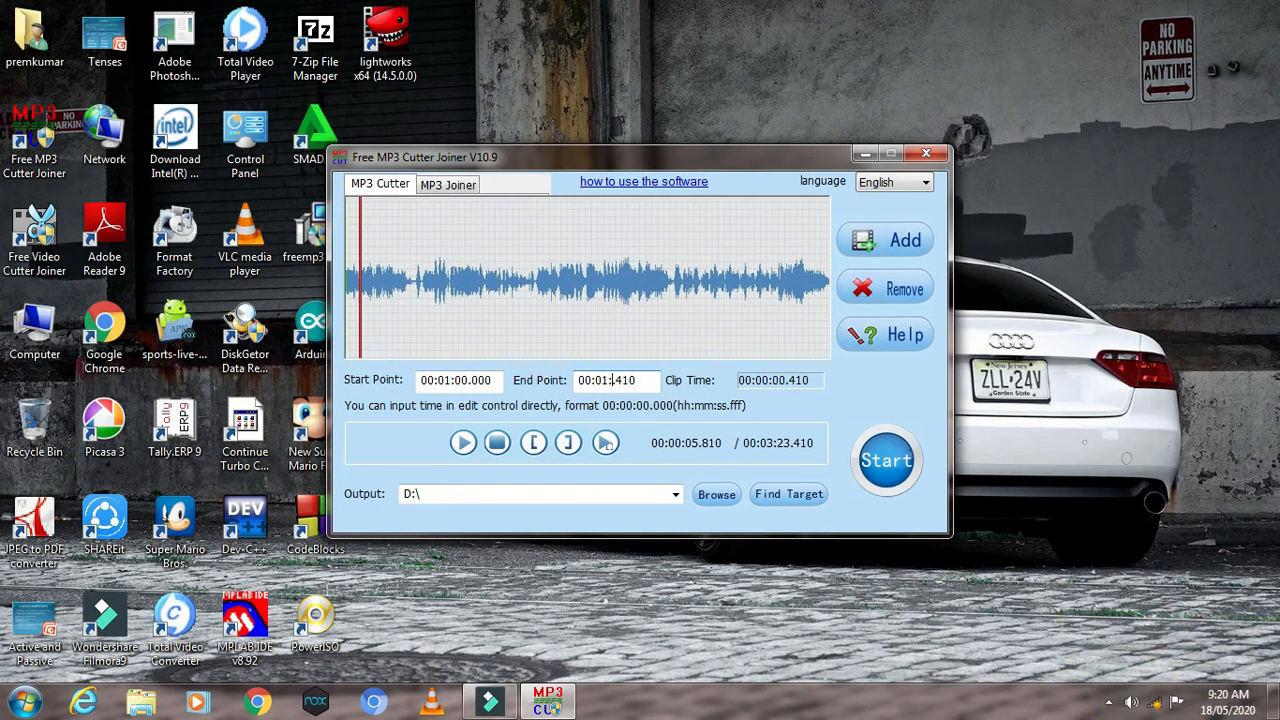
{"action": "type", "text": "00:01:50.000"}
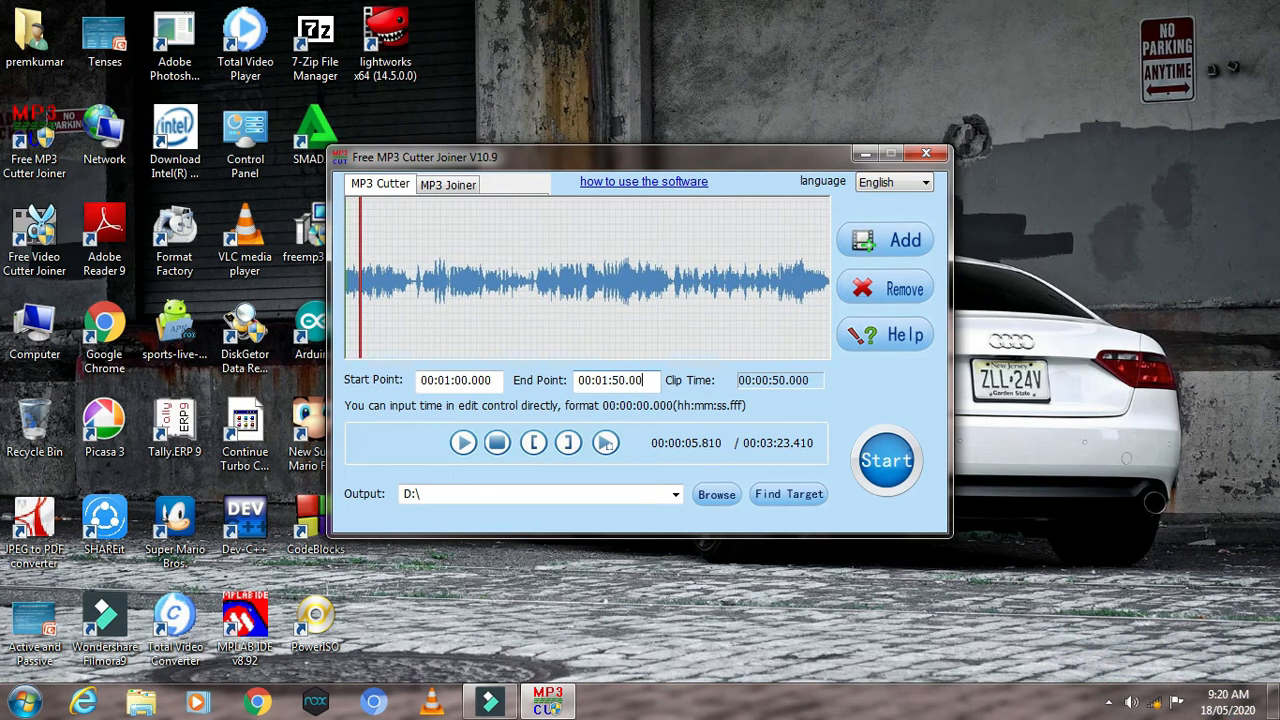
{"action": "left_click", "coordinate": [886, 460]}
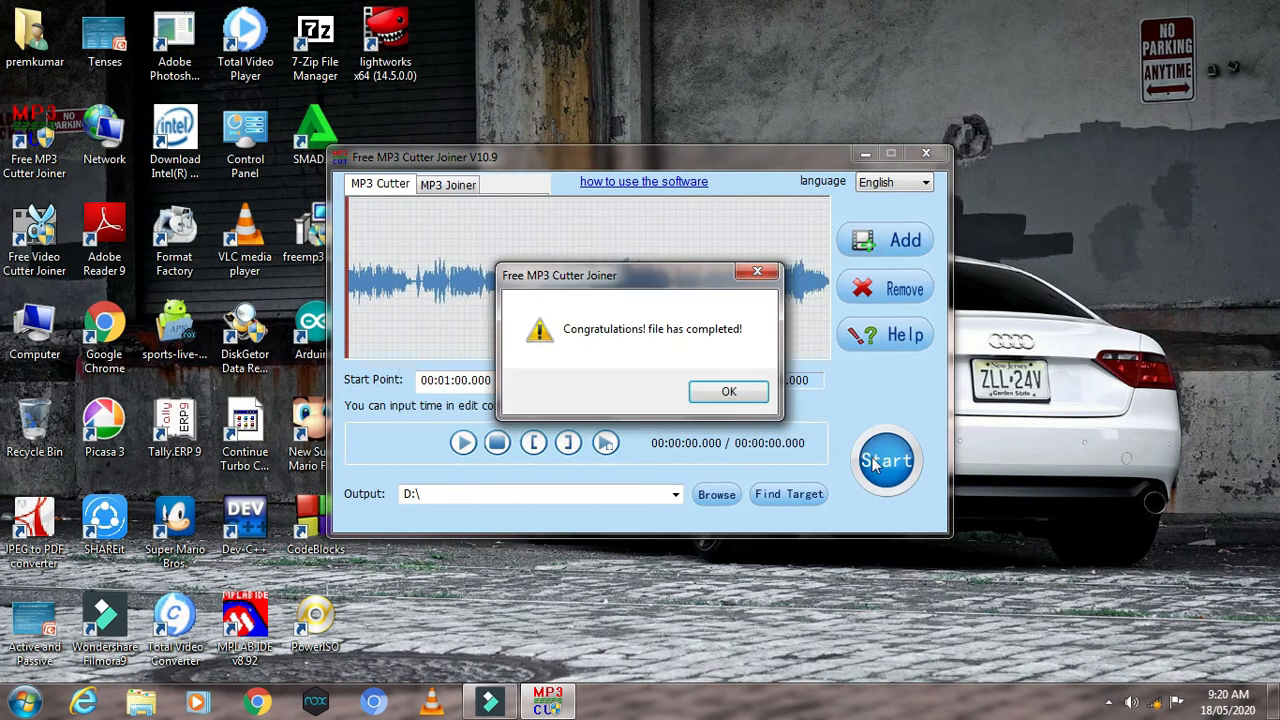